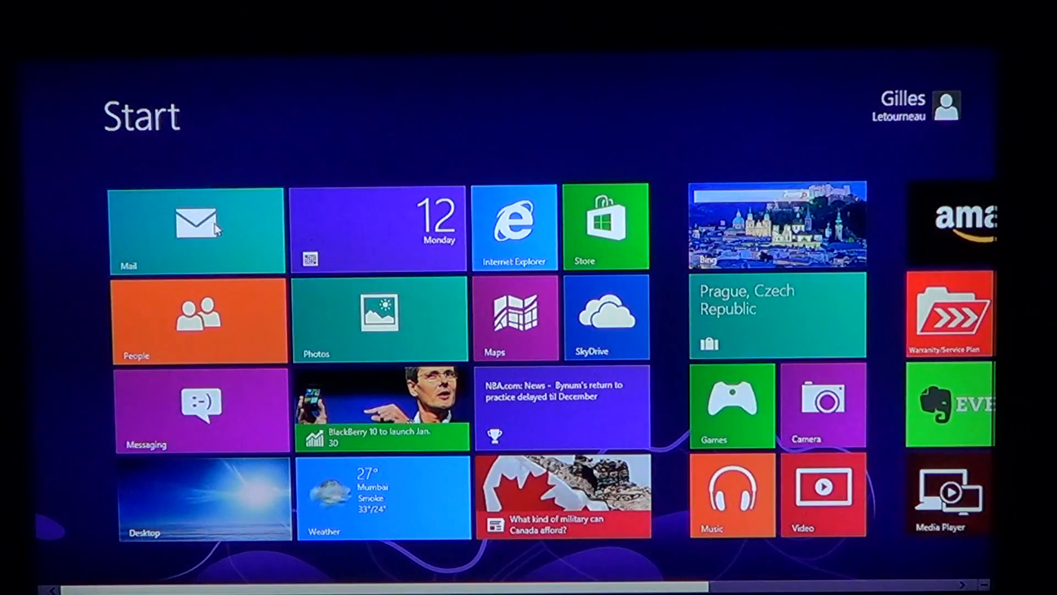
Launch Mail from the Start screen tile, landing in the Gmail inbox
click(196, 229)
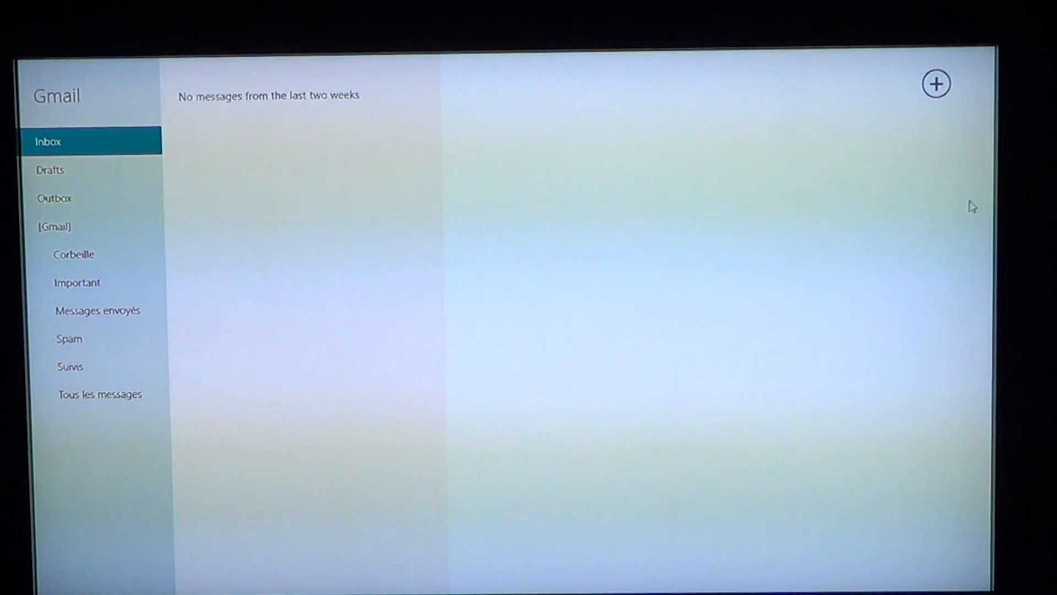
Bring up the Add an account list with Hotmail, Outlook, Google and Other Account choices
click(936, 83)
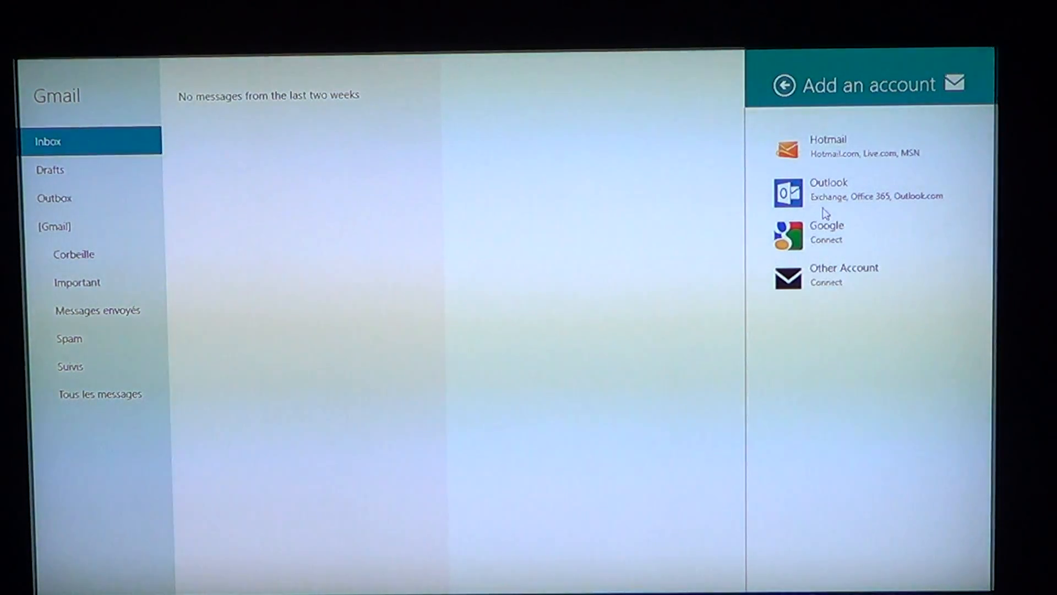
Dismiss the Add an account panel, returning to the empty Gmail inbox with the charms shown
click(826, 233)
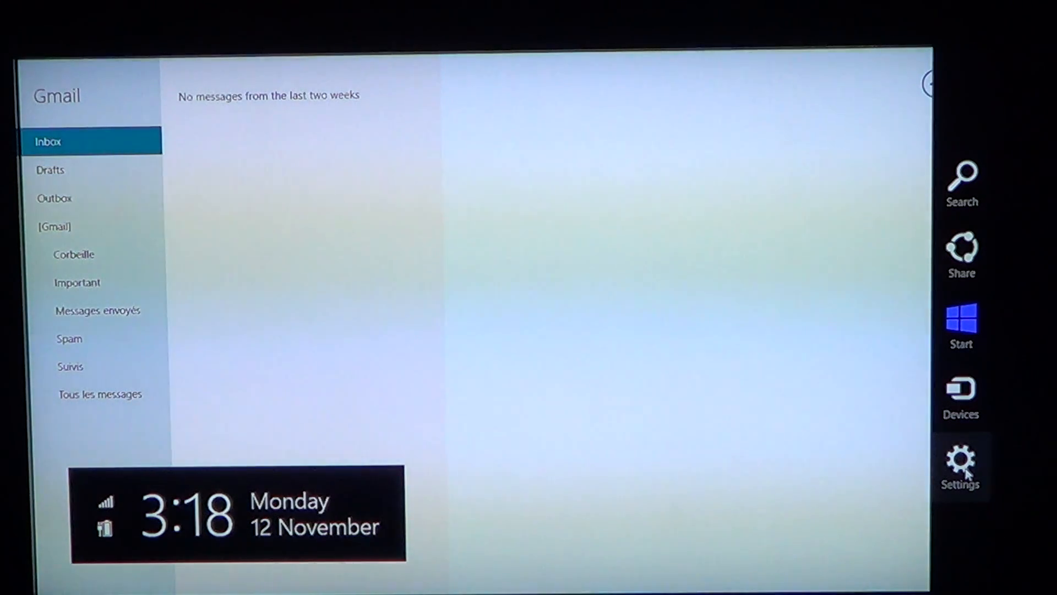
Reach Mail's Accounts panel via the Settings charm, listing the single Gmail account
click(960, 458)
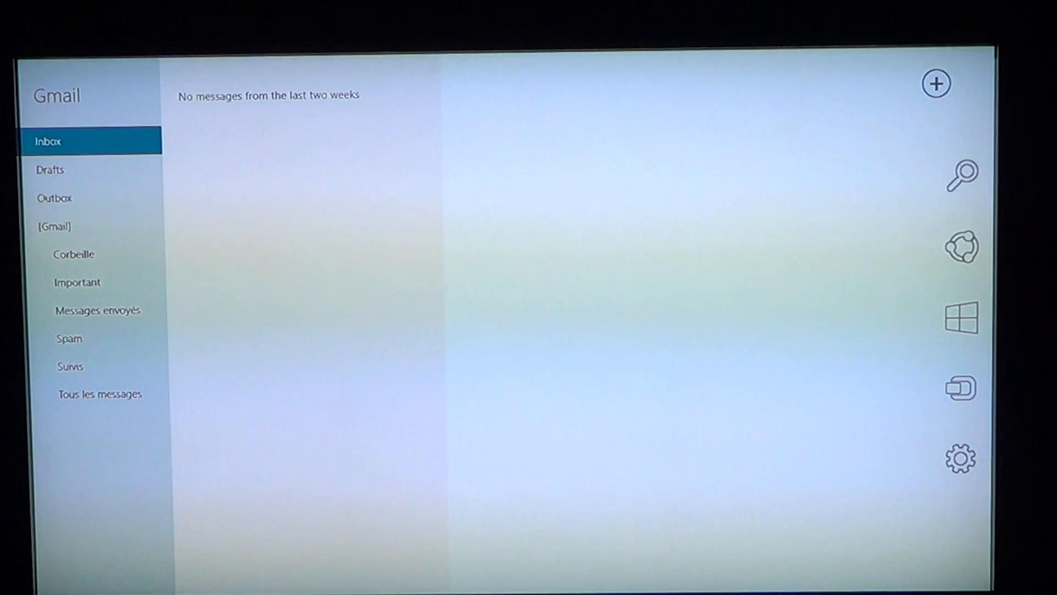
click(959, 458)
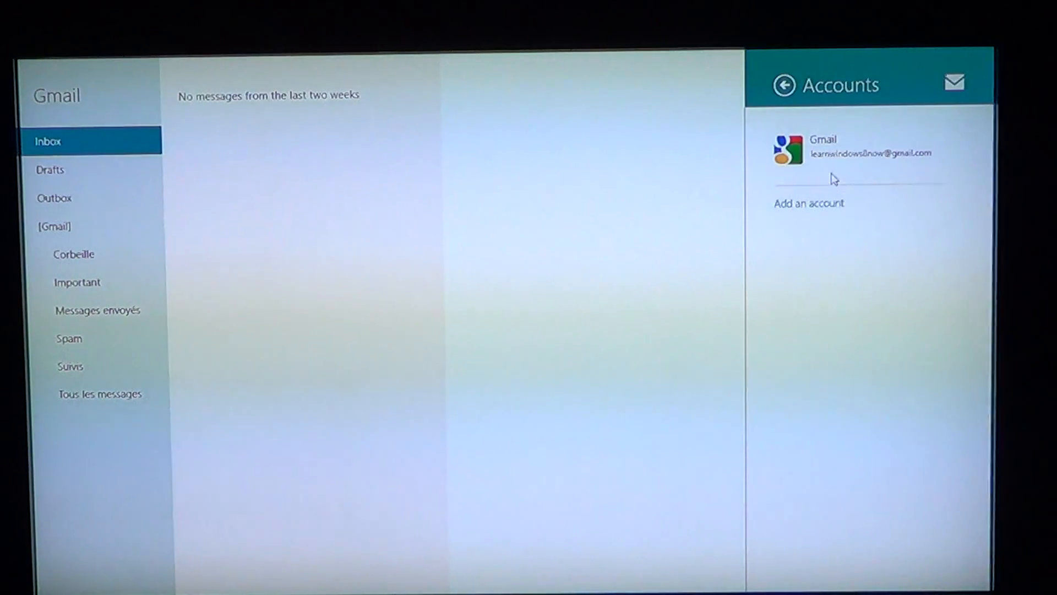
Show the Gmail account's settings scrolled down to the Remove account button
click(855, 148)
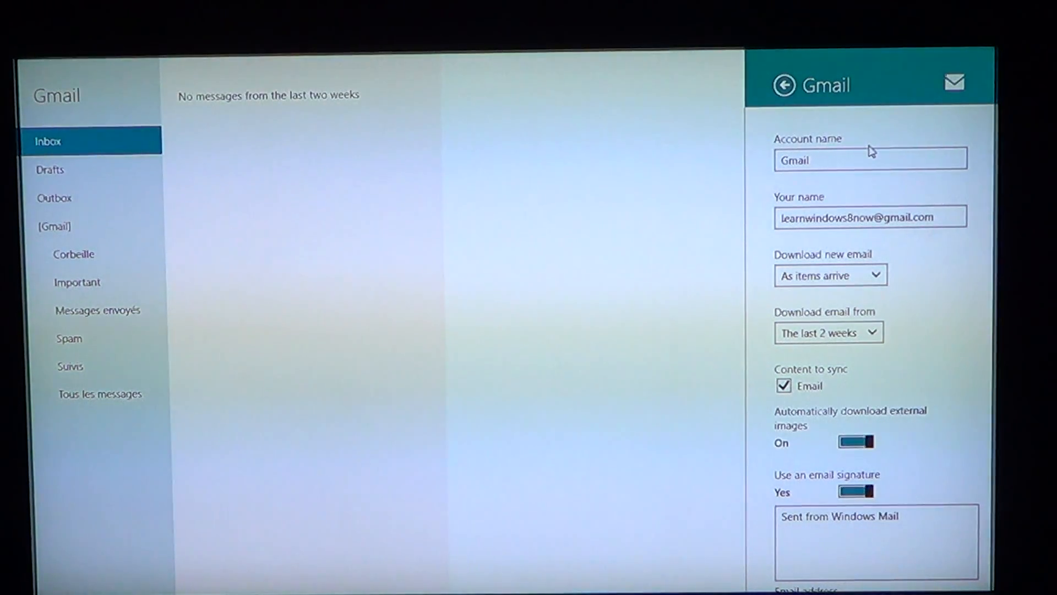
scroll(down, 3)
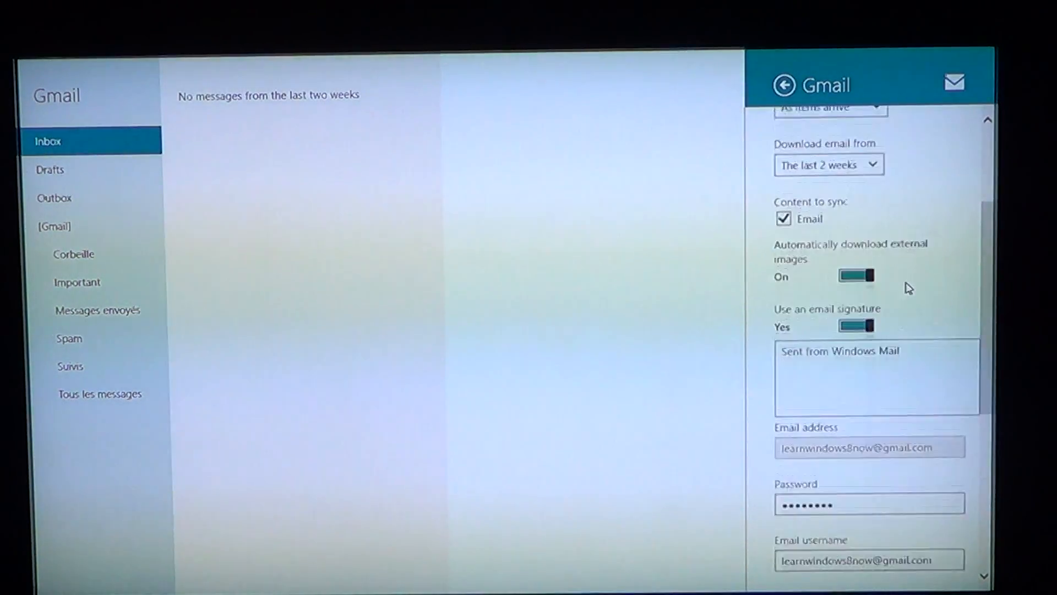
scroll(down, 3)
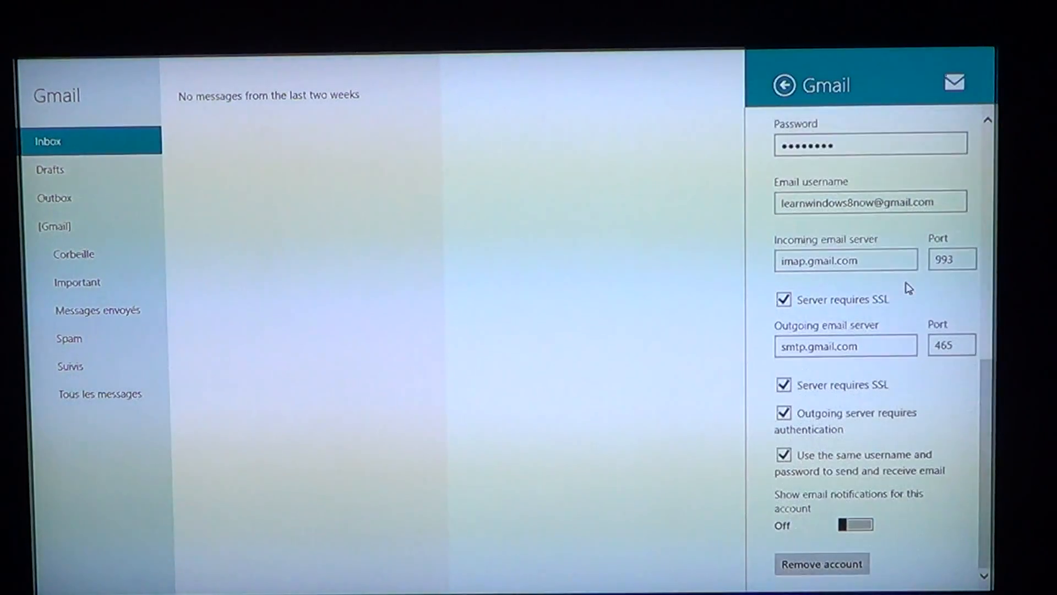